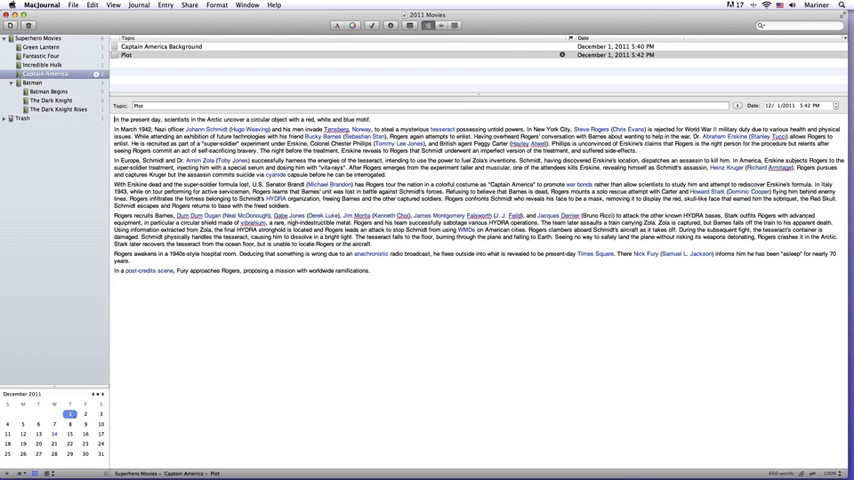
Browse the Edit > Insert submenu while editing the Plot entry.
left_click(91, 5)
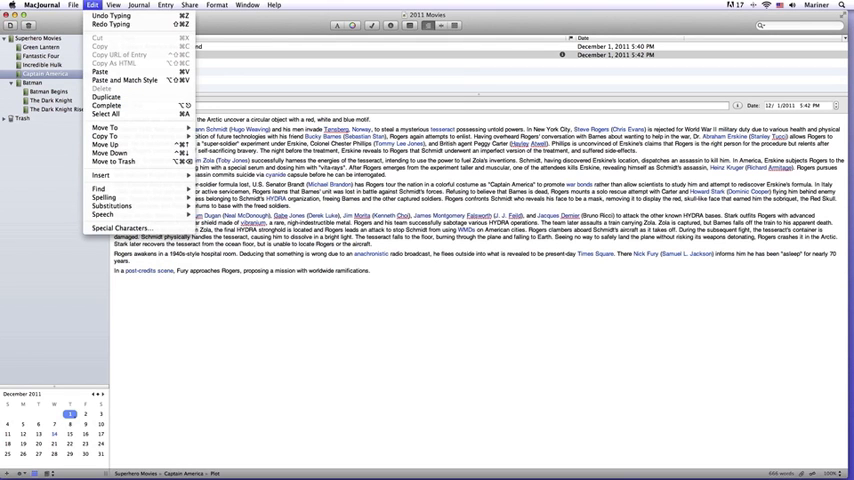
left_click(101, 175)
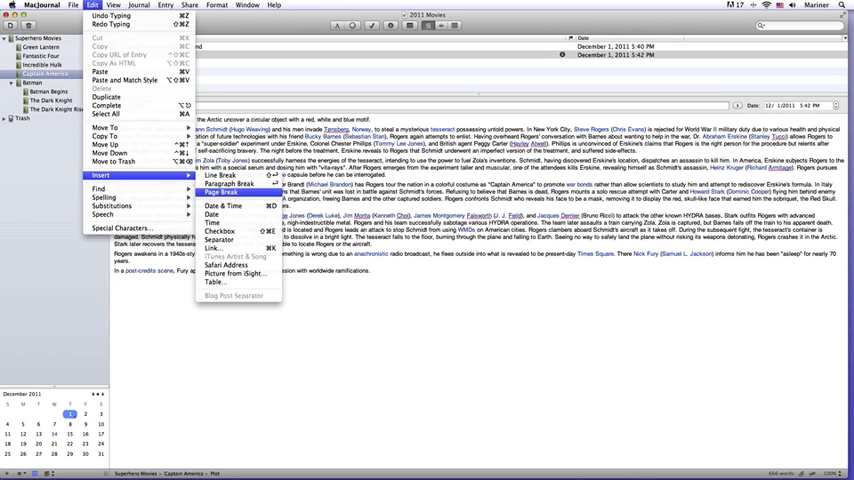
mouse_move(219, 239)
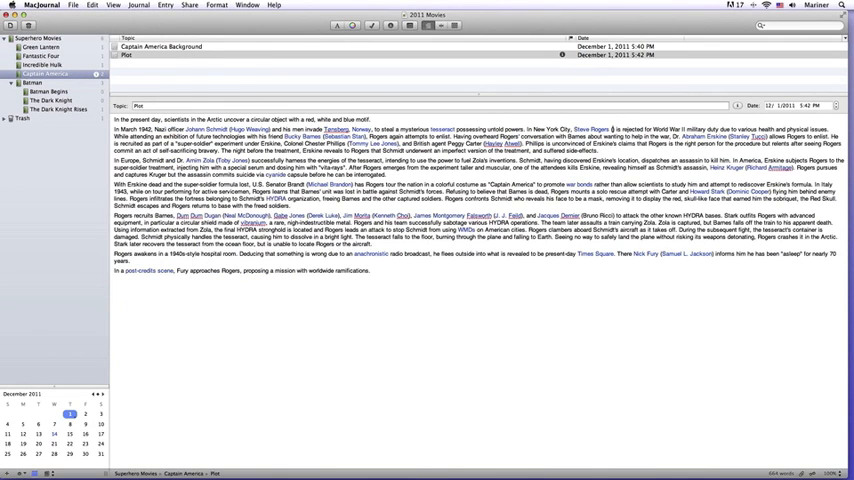
Restore 'Chris Evans' after Steve Rogers and start inserting a link on Rogers.
left_click(92, 5)
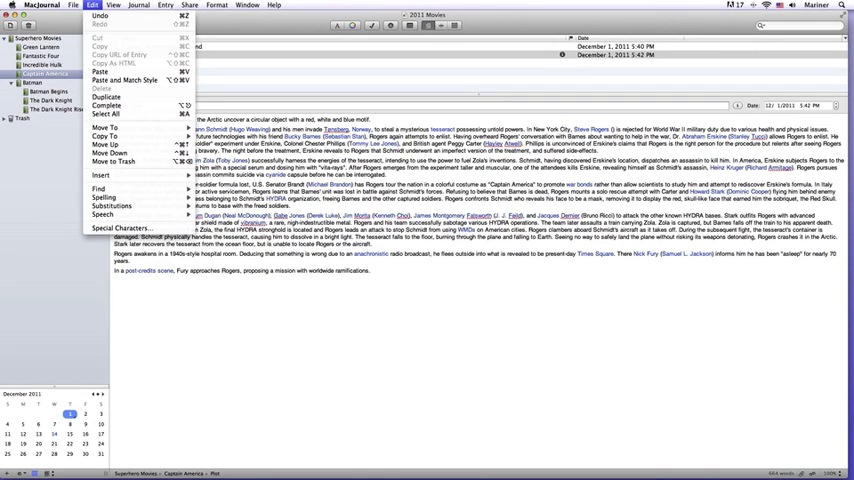
left_click(102, 175)
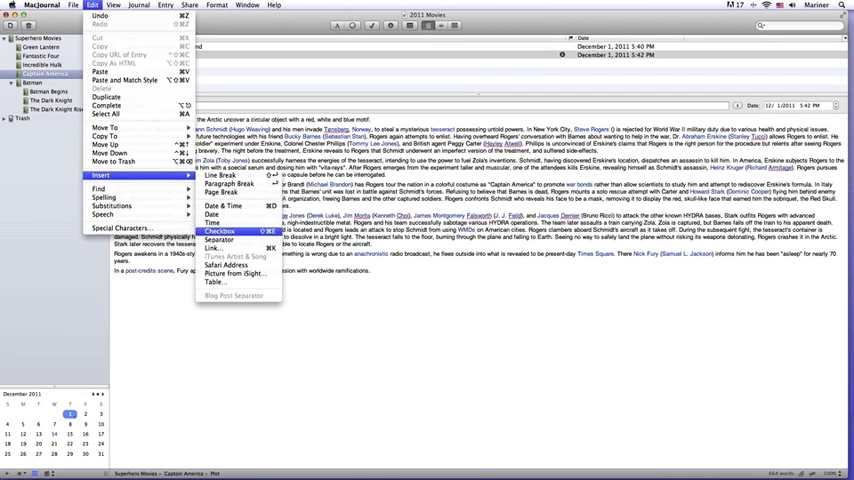
left_click(214, 247)
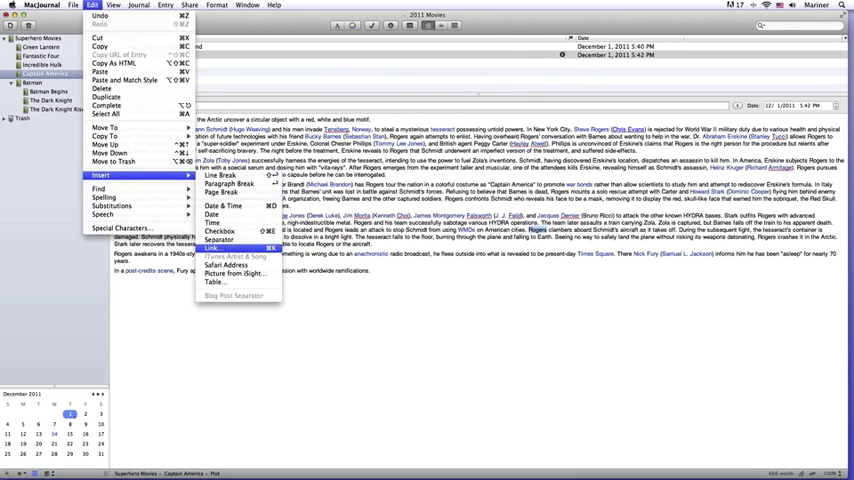
Link the word Rogers to the Captain America information file.
left_click(213, 248)
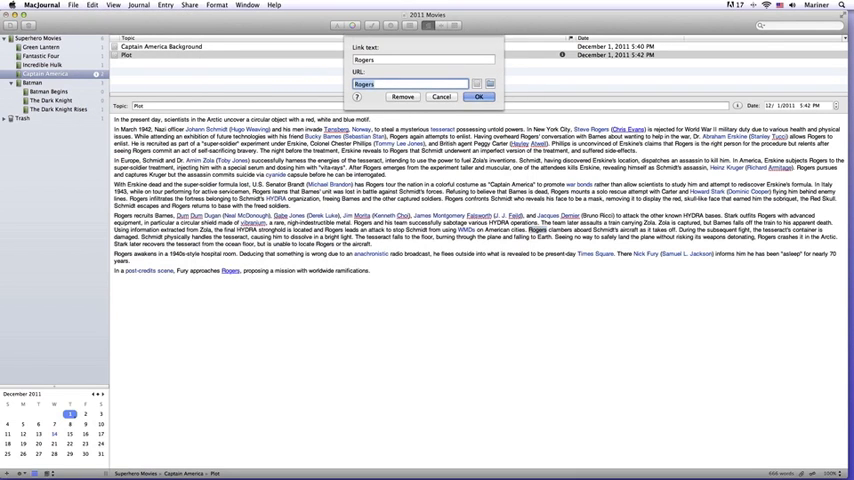
left_click(477, 83)
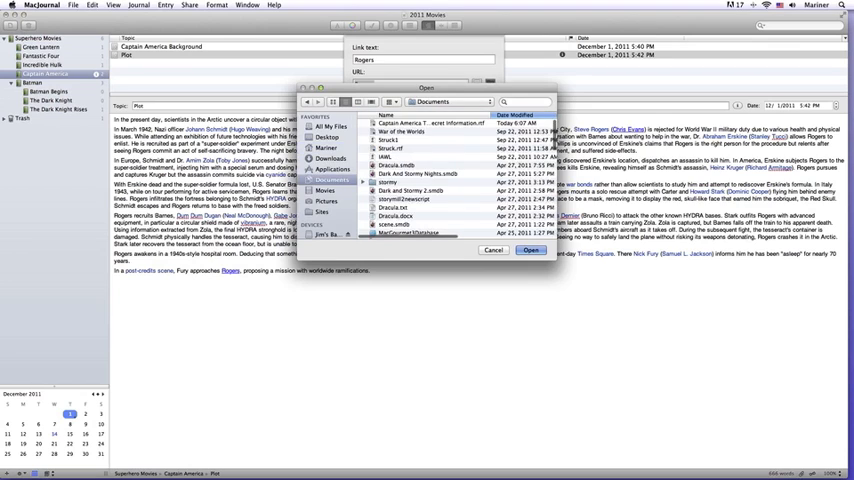
left_click(430, 123)
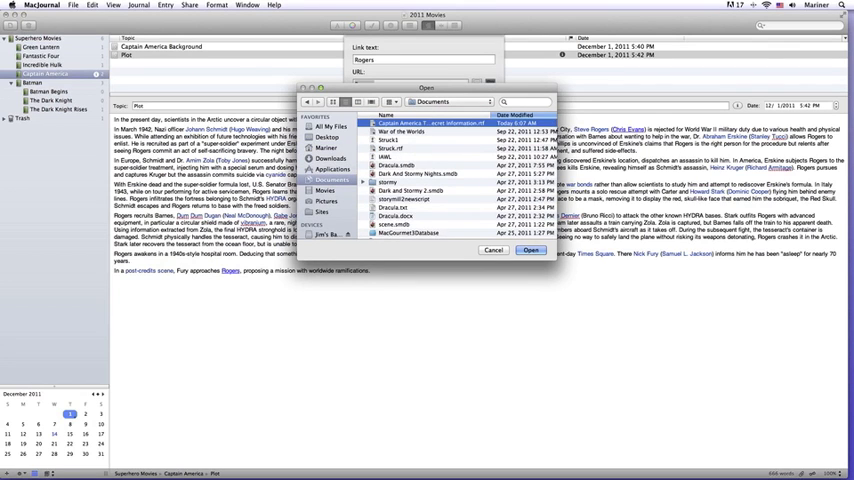
left_click(493, 250)
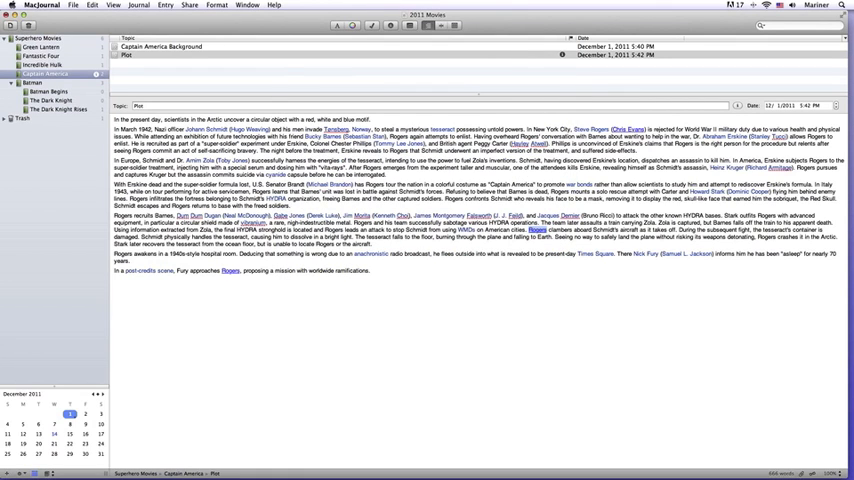
Look over the Edit > Insert options and open the Captain America Background entry.
left_click(92, 5)
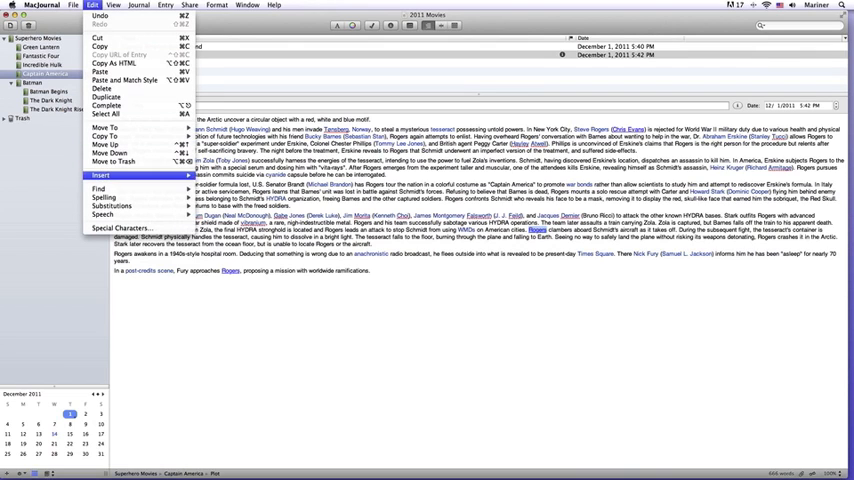
left_click(100, 176)
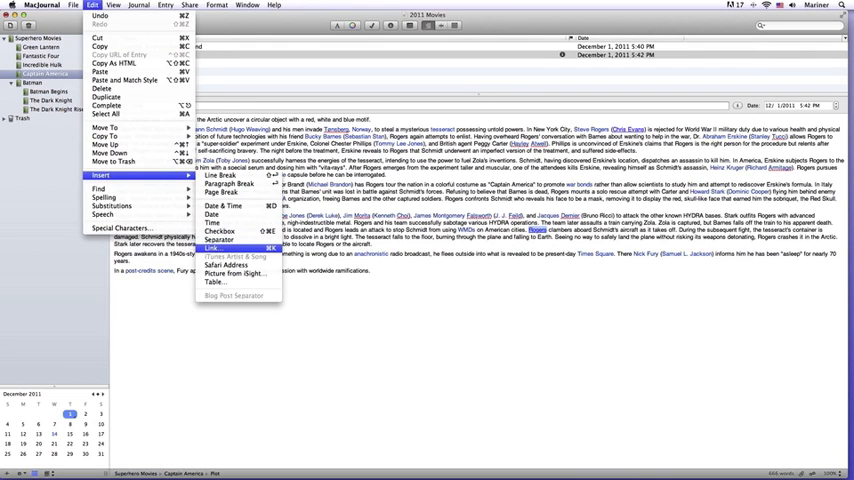
left_click(211, 248)
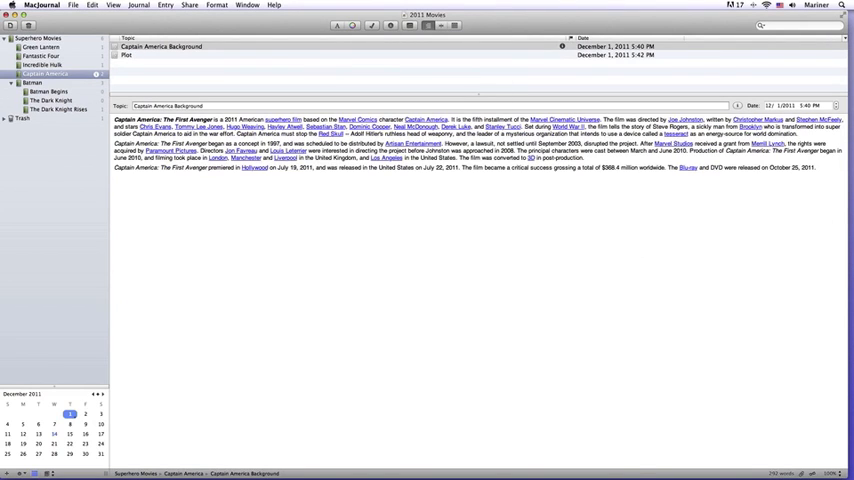
Open the Media browser and select the Captain America poster image.
left_click(247, 5)
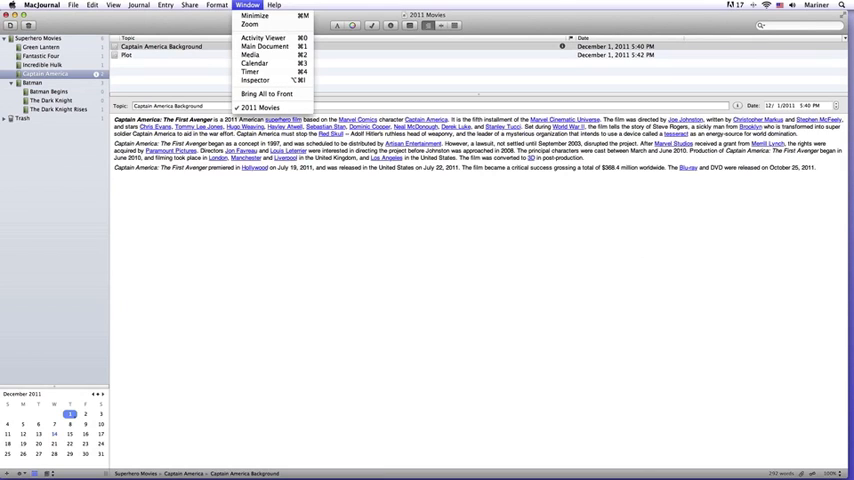
left_click(250, 55)
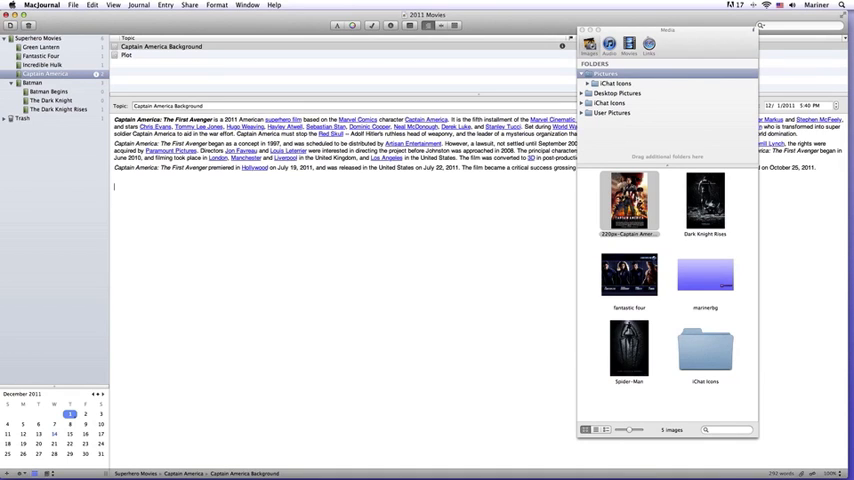
left_click(629, 205)
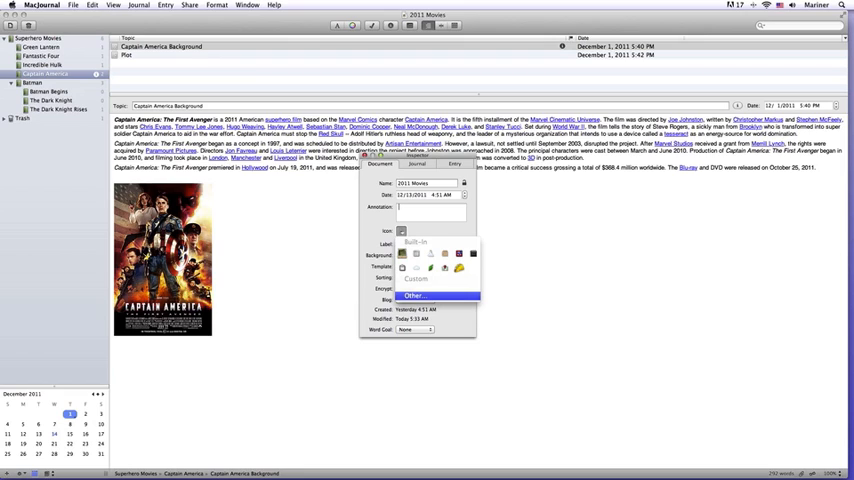
mouse_move(413, 296)
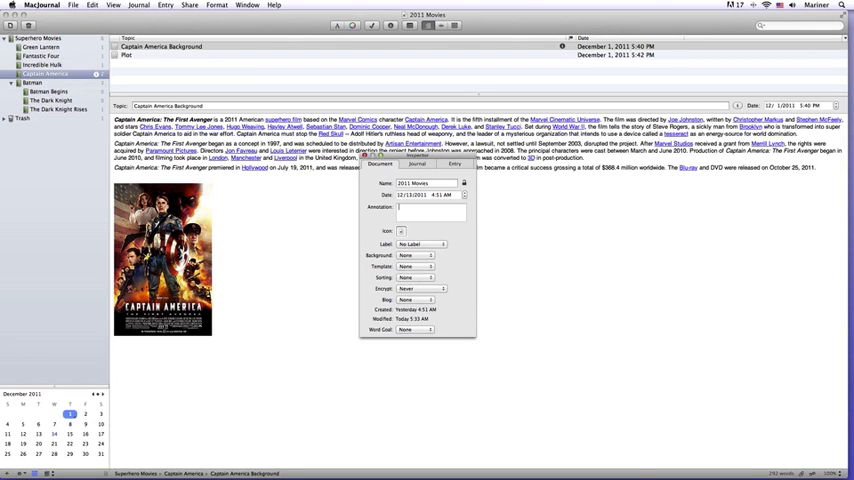
Review the 2011 Movies journal settings in the Inspector, keeping sorting at None.
left_click(418, 256)
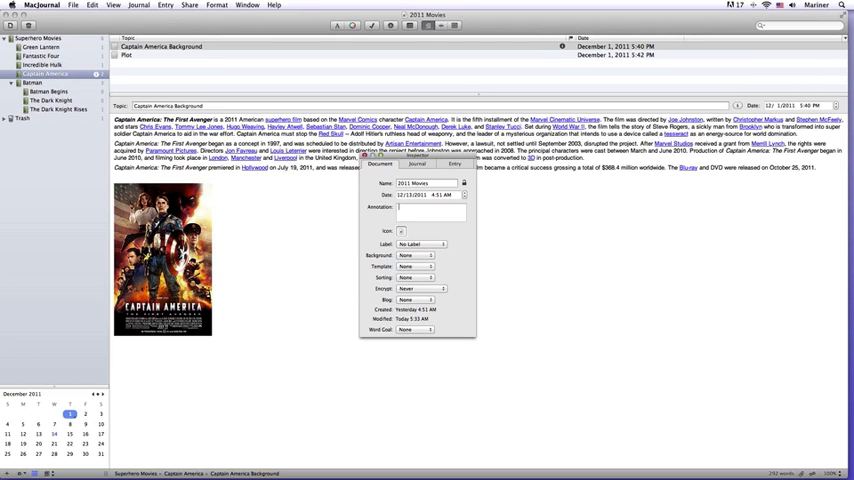
left_click(415, 277)
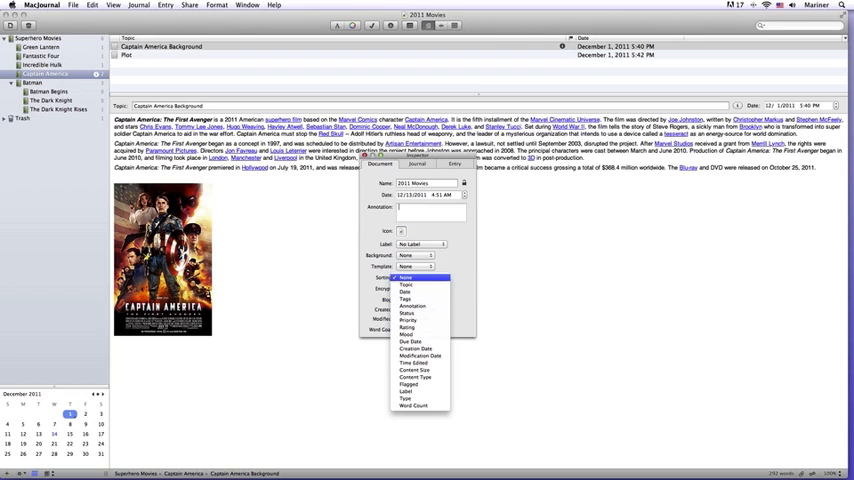
left_click(415, 277)
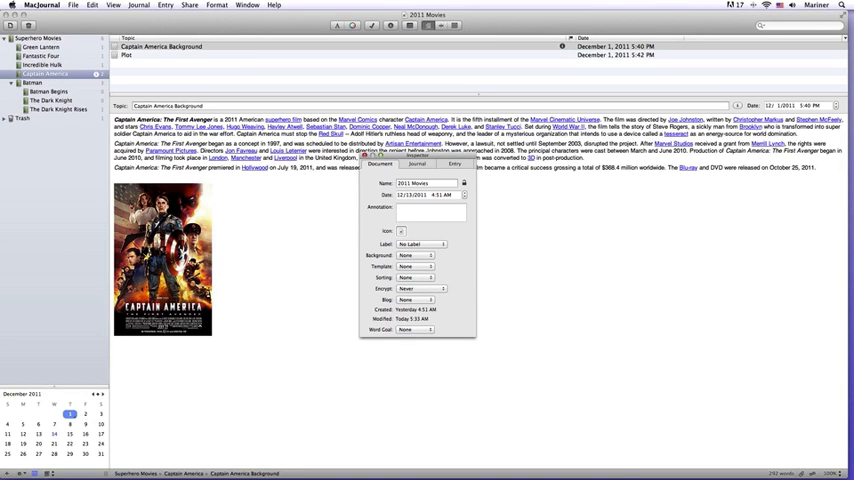
left_click(415, 289)
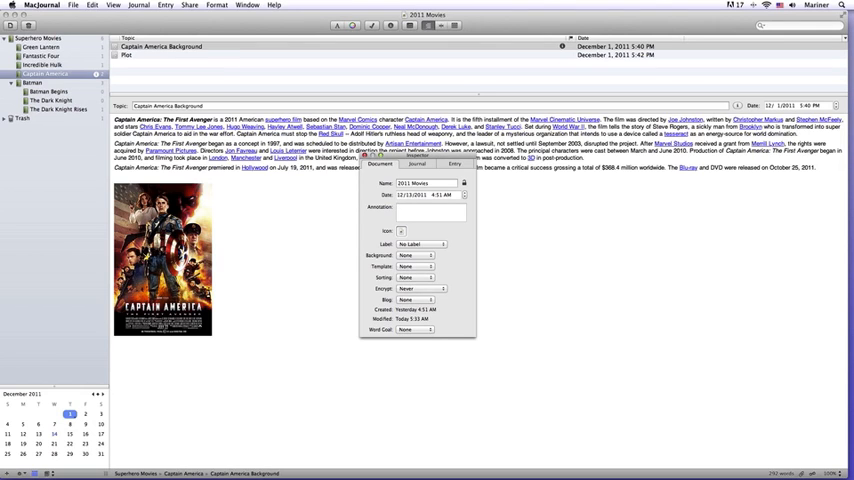
Show the Background entry's topic, date, status, priority and size in the Inspector's Entry tab.
left_click(414, 330)
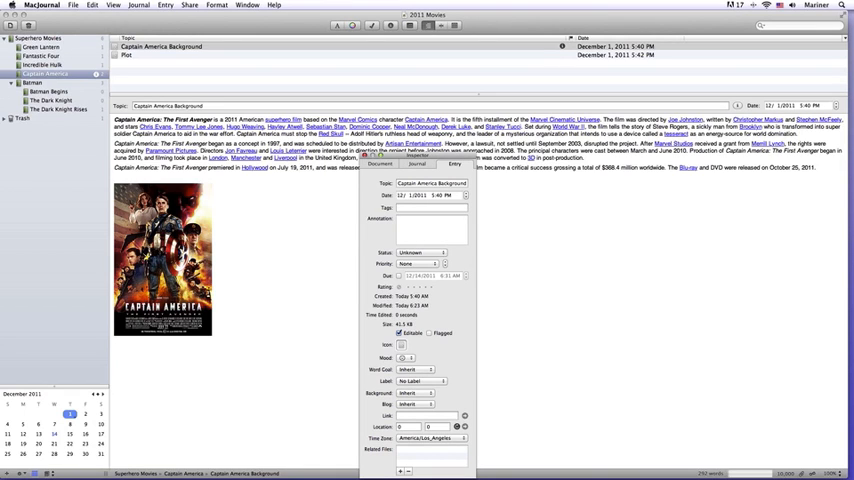
Flag the Captain America Background entry and close the Inspector.
left_click(430, 263)
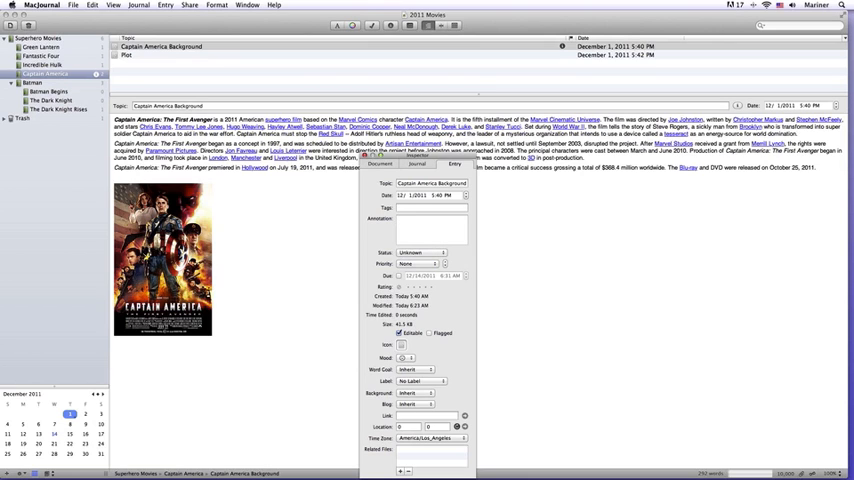
left_click(399, 275)
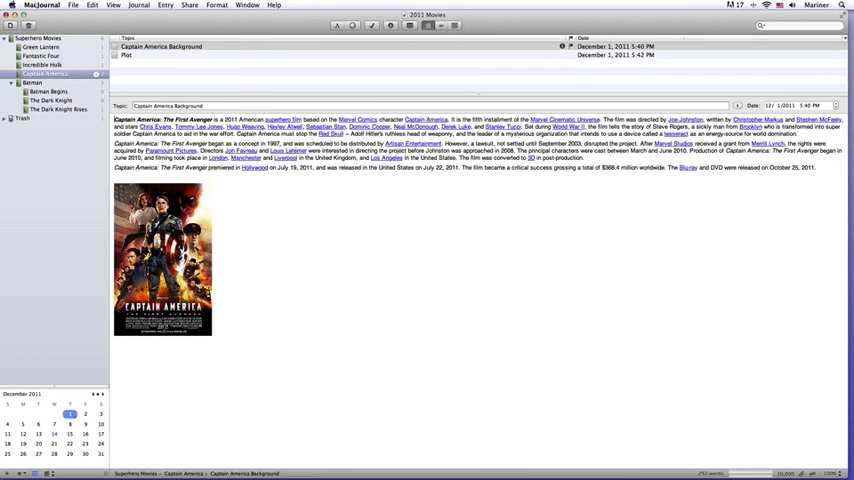
Link the Captain America journal to the hollywoodsuperheroes WordPress blog and begin sending the entry.
left_click(138, 5)
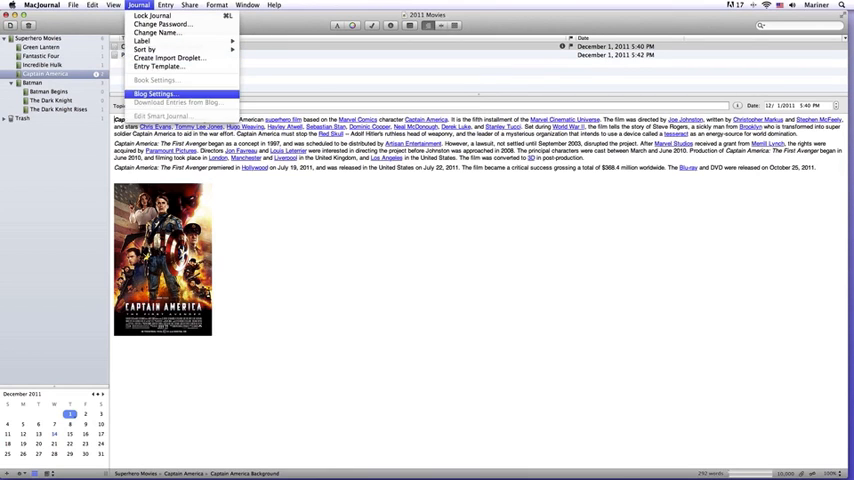
left_click(154, 93)
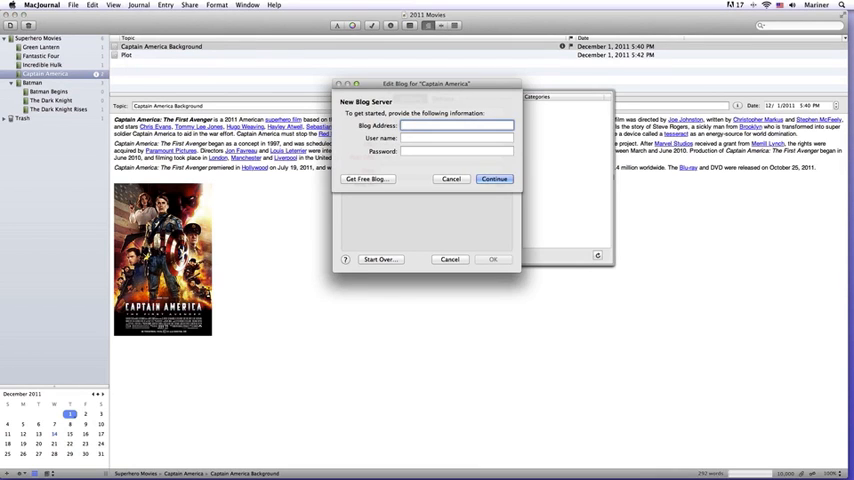
left_click(367, 179)
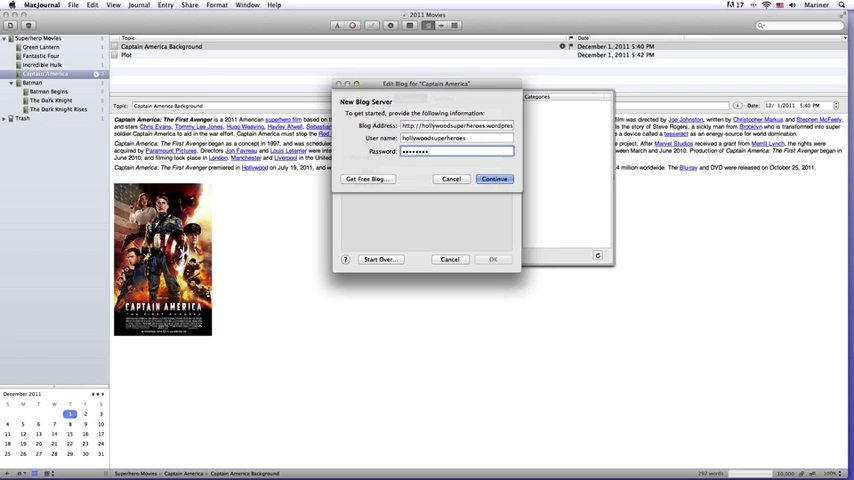
left_click(494, 179)
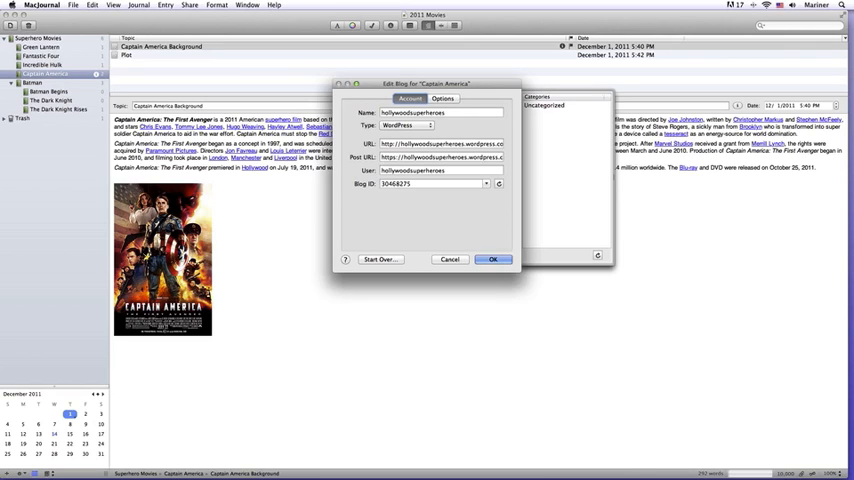
left_click(442, 98)
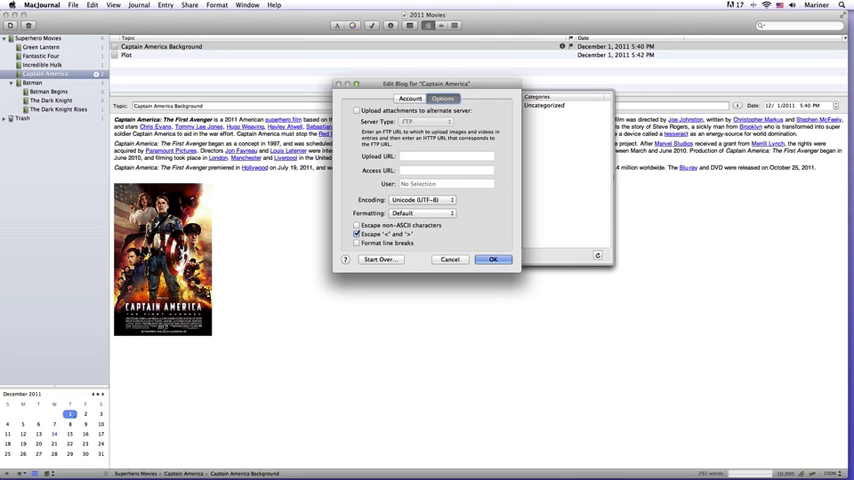
left_click(491, 259)
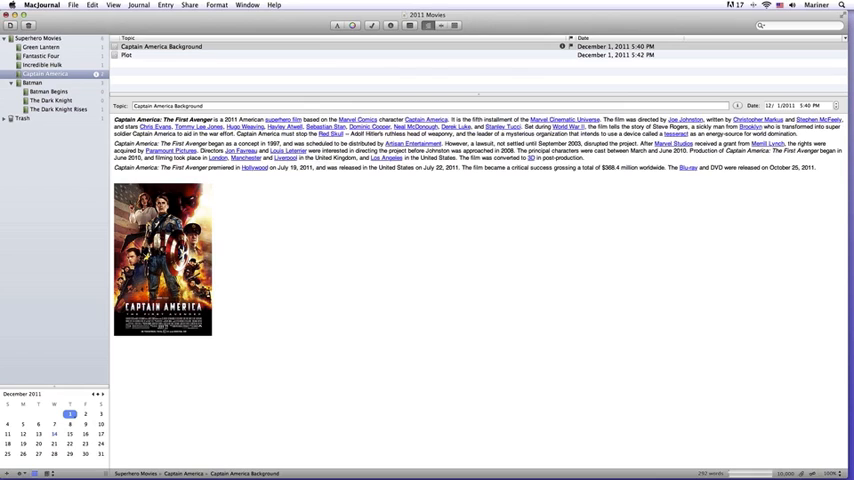
left_click(189, 5)
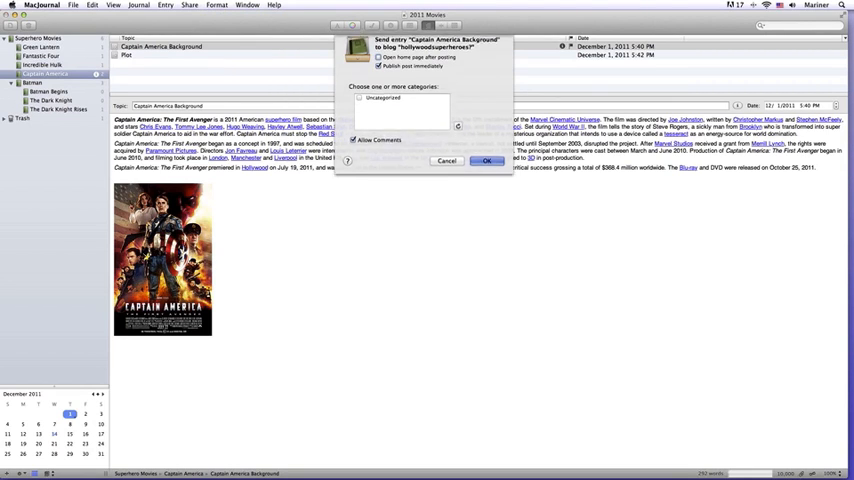
Publish the Background entry with comments allowed, entering the hollywoodsuperheroes blog password.
left_click(487, 161)
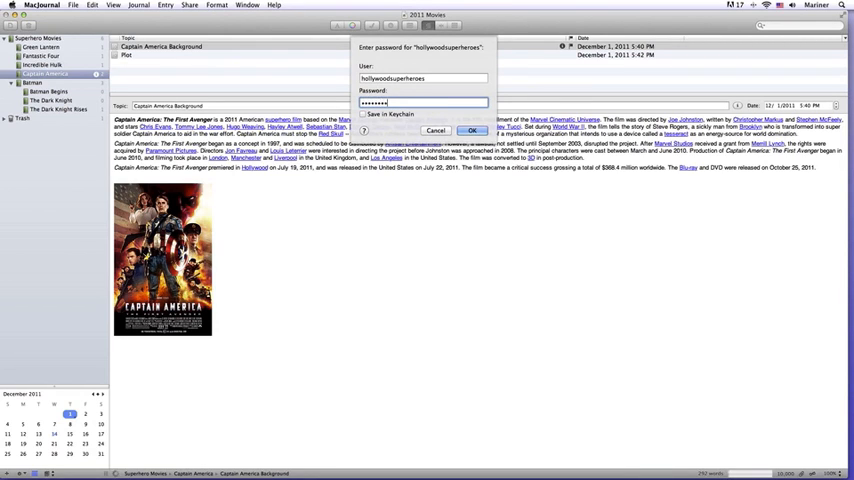
left_click(472, 130)
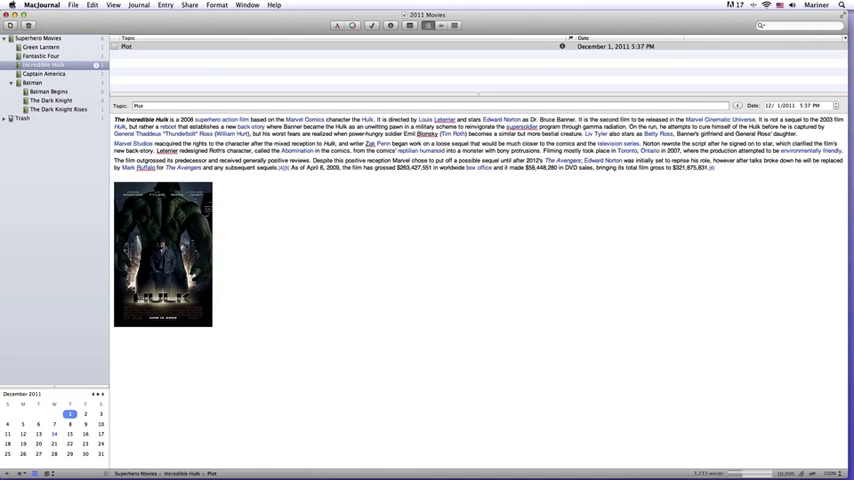
Open the writing timer, review its automatic timing options, start it, then close it.
left_click(247, 5)
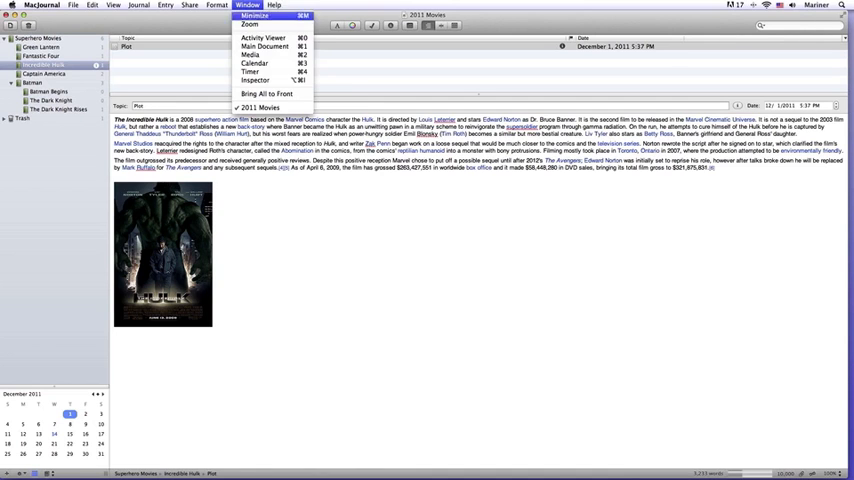
left_click(250, 72)
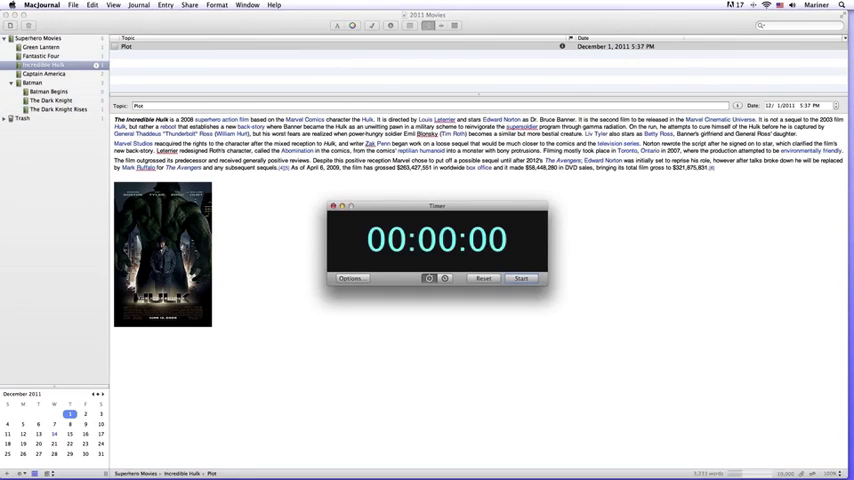
left_click(350, 278)
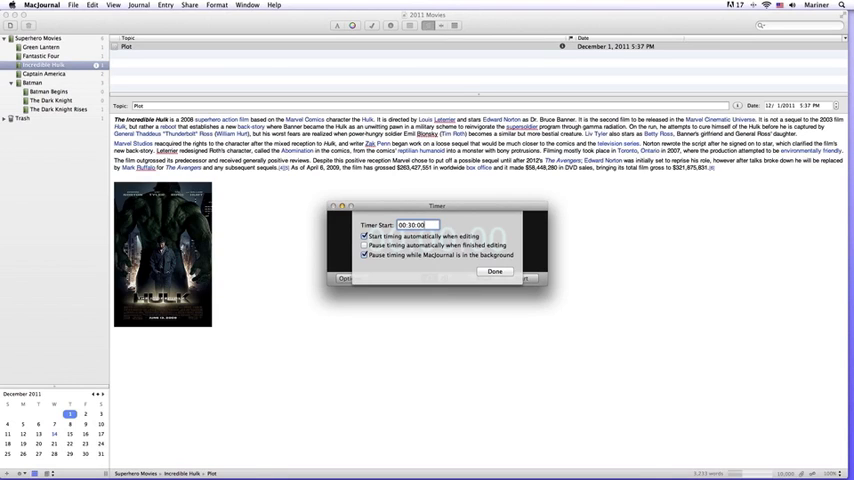
left_click(495, 271)
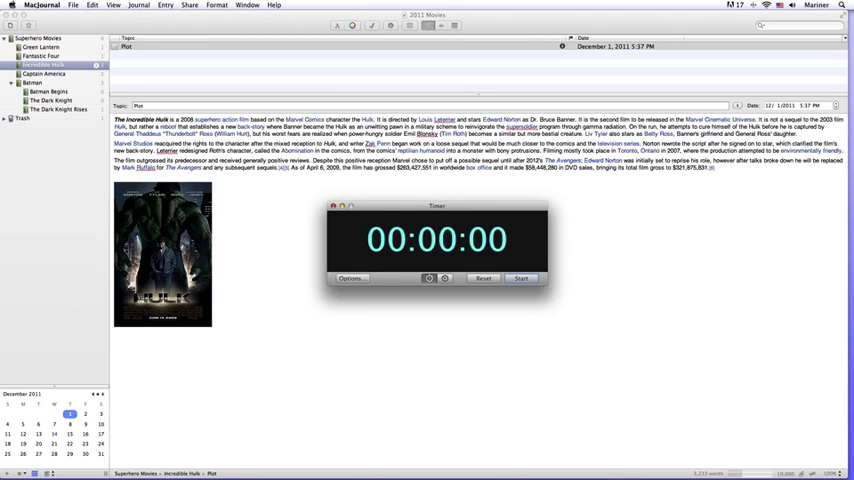
left_click(520, 278)
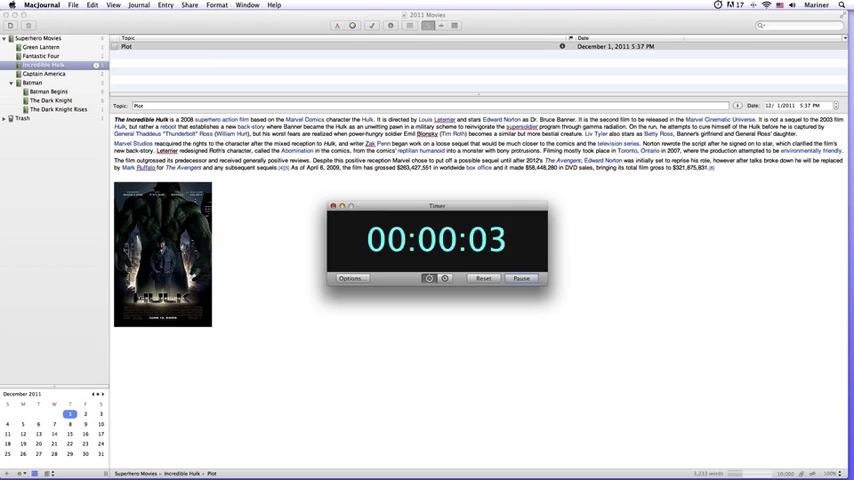
left_click(333, 206)
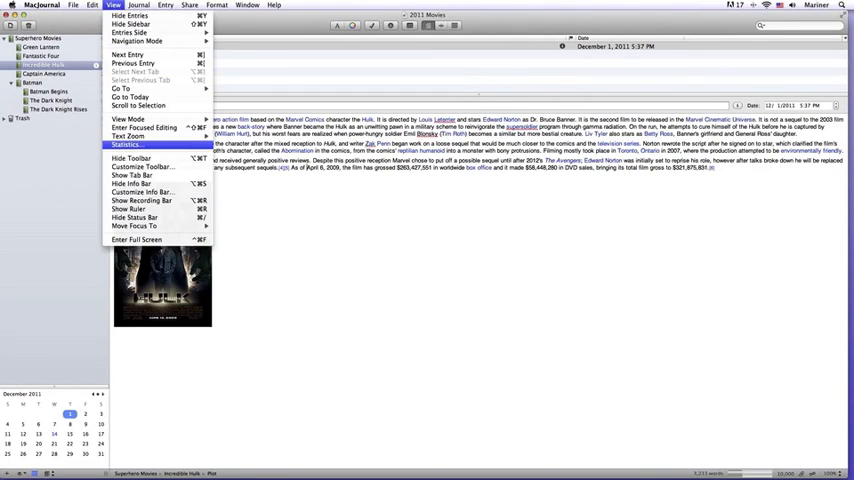
left_click(124, 144)
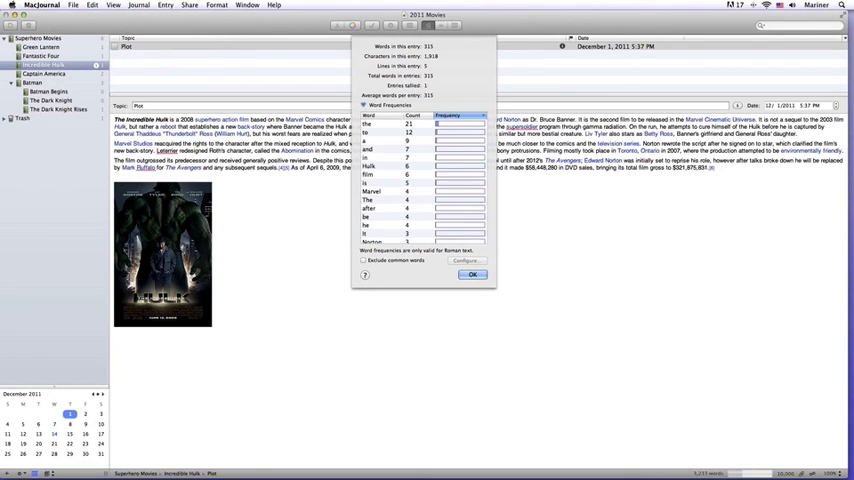
left_click(472, 274)
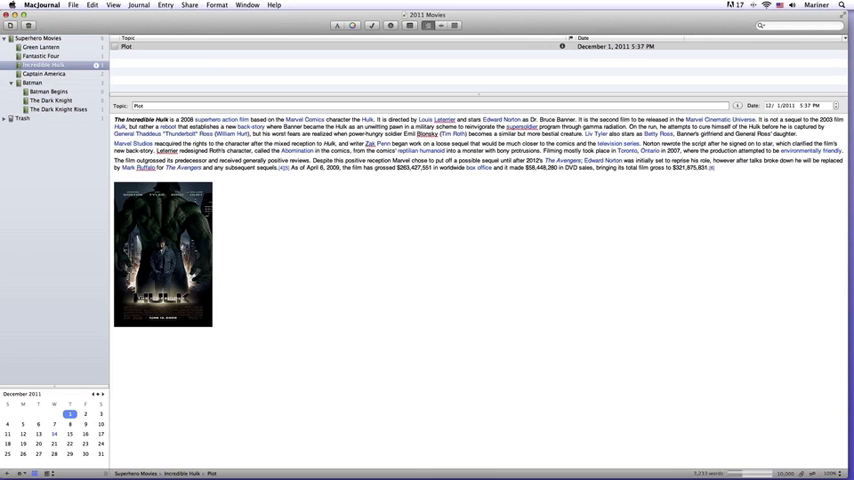
Lock the Incredible Hulk journal with a password and a password hint.
left_click(138, 5)
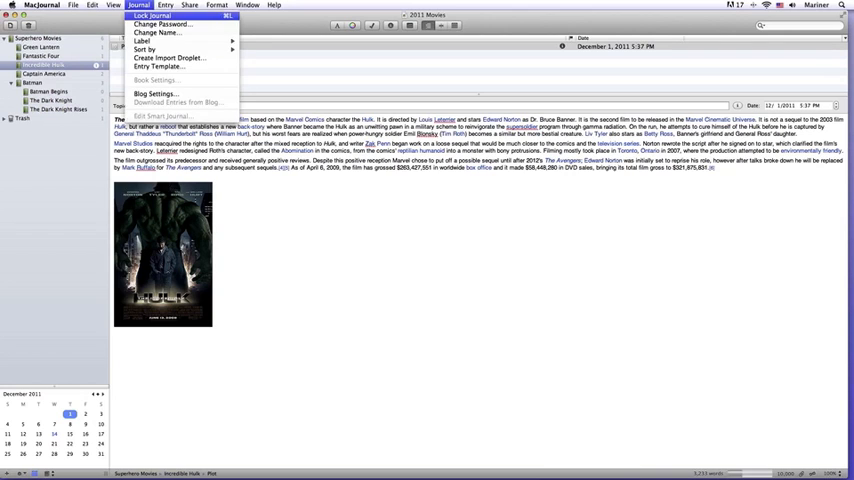
left_click(160, 24)
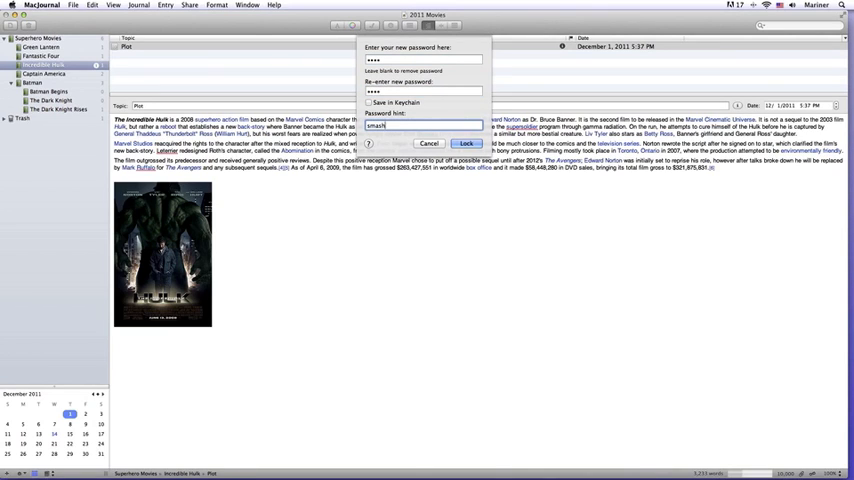
left_click(466, 143)
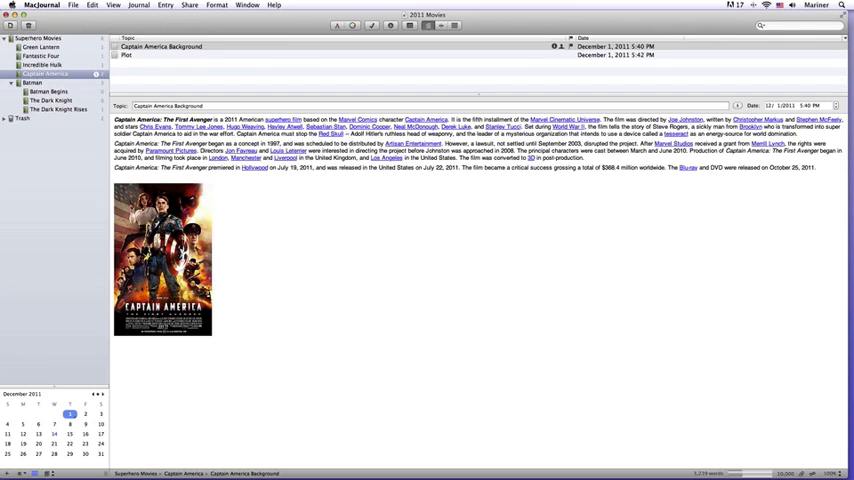
Start a new entry from a file, then dismiss the import dialog.
left_click(74, 5)
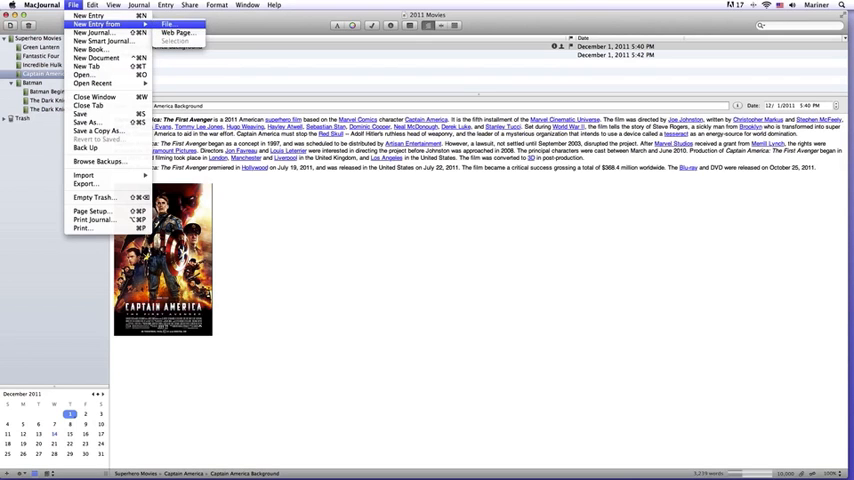
left_click(168, 24)
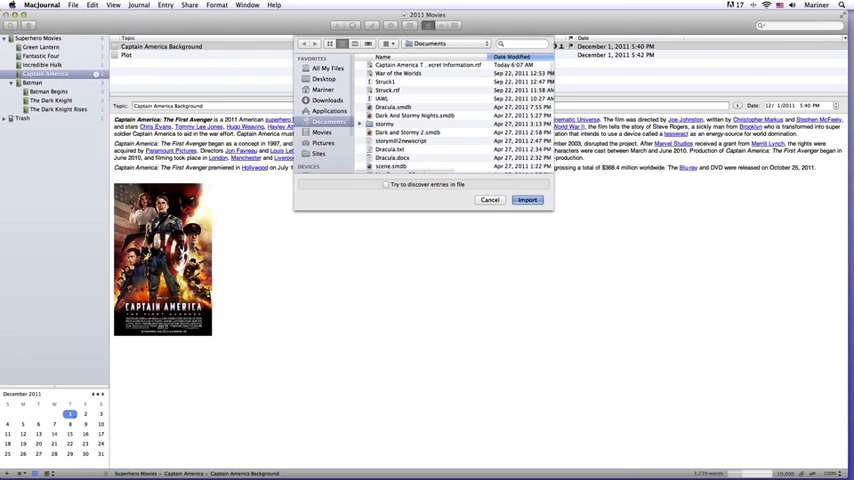
left_click(430, 65)
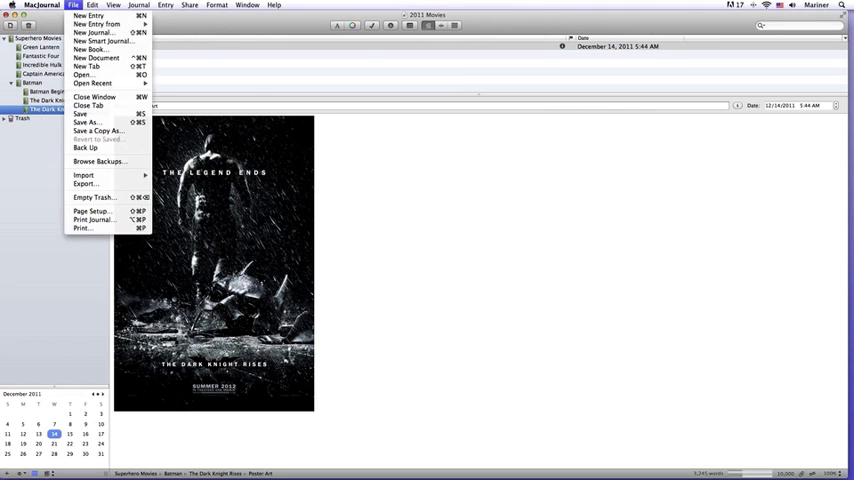
Create an entry from the NY Daily News crushed-Batman-mask article web page.
left_click(87, 15)
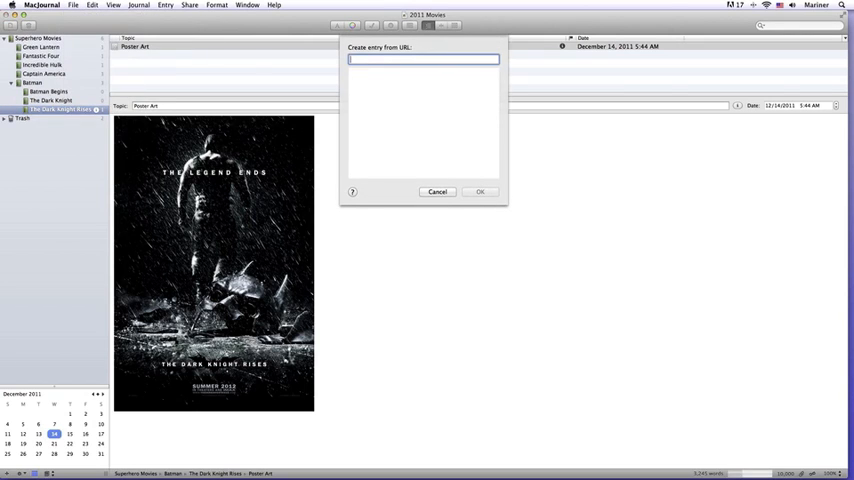
type("featuring-crushed-batman-mask-article-1.990250")
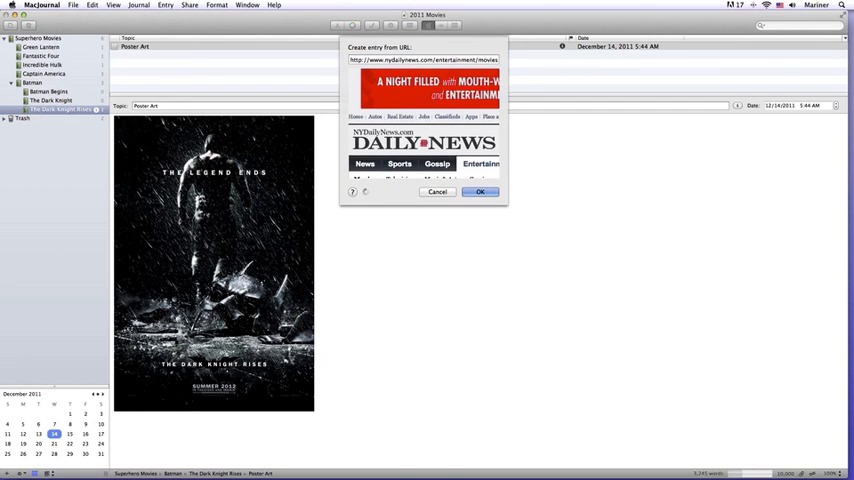
left_click(480, 191)
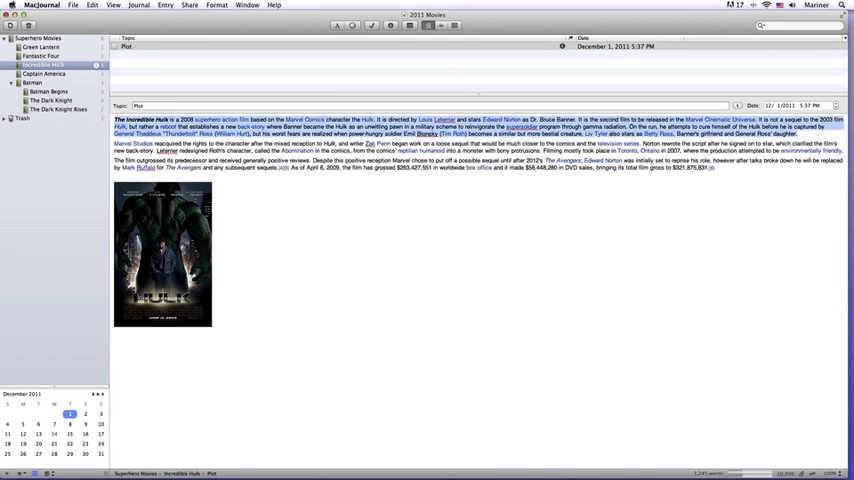
Make a new entry from the selected Hulk opening paragraph, then switch to Green Lantern.
left_click(73, 5)
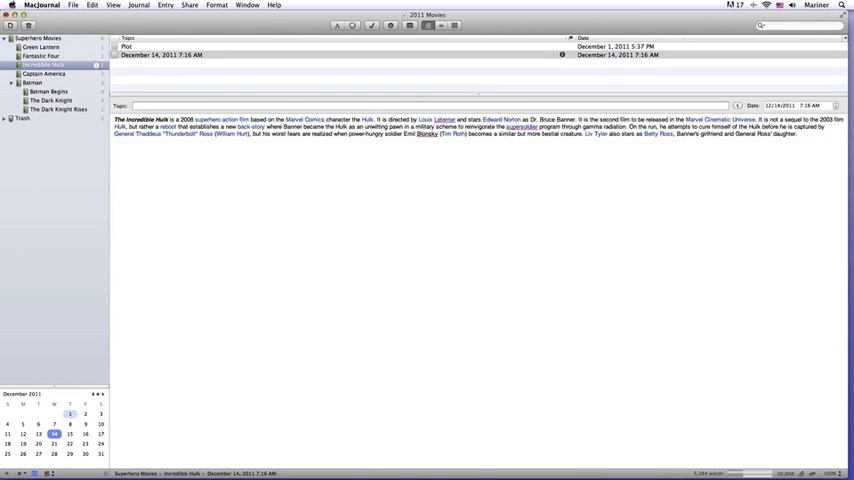
left_click(42, 47)
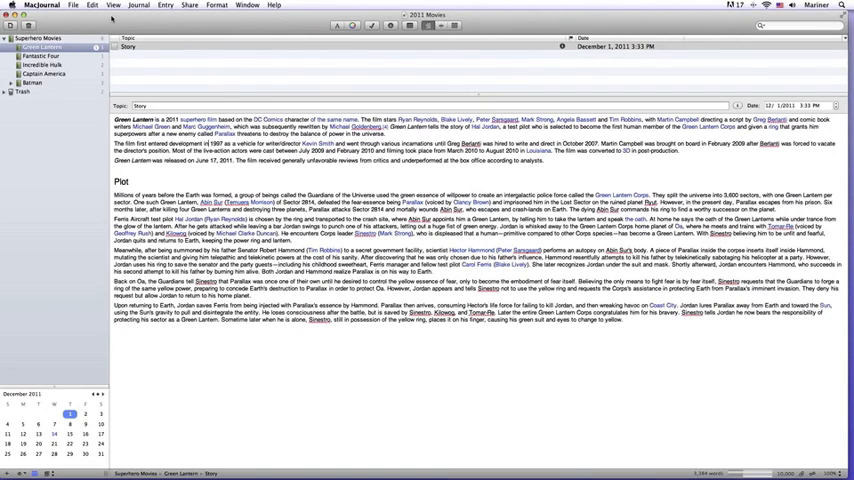
Show the audio/video recording bar on Green Lantern Story, then open the Share menu.
left_click(114, 5)
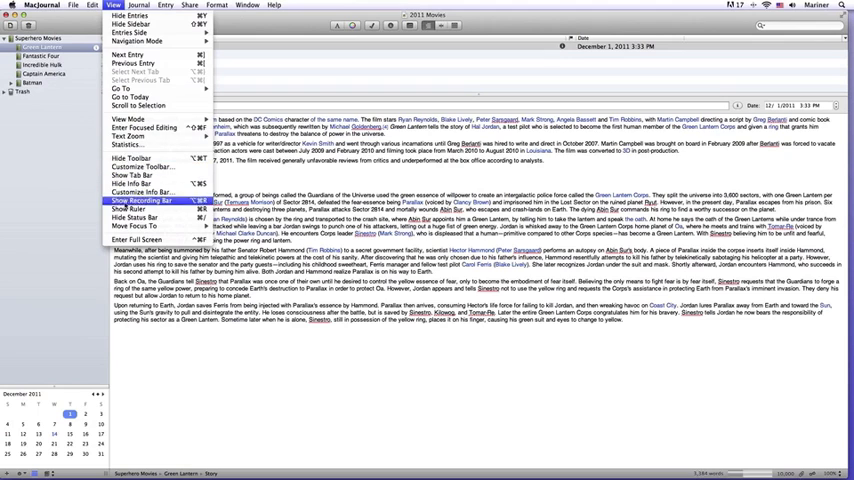
left_click(140, 201)
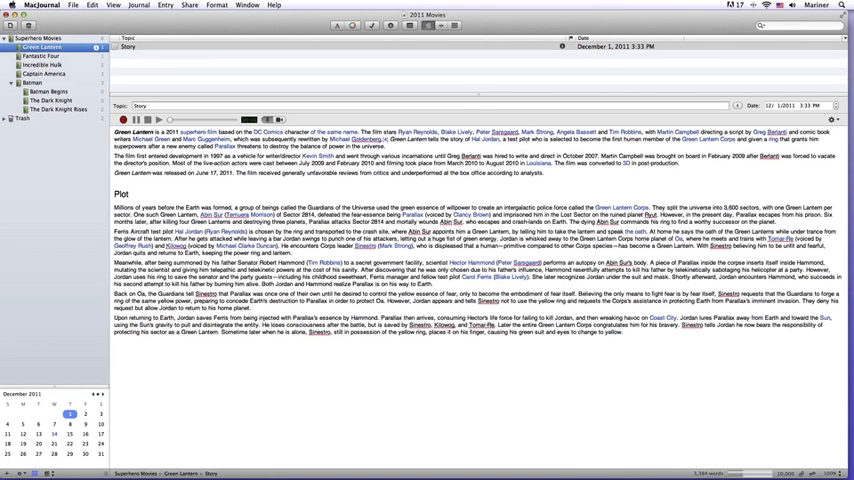
left_click(189, 5)
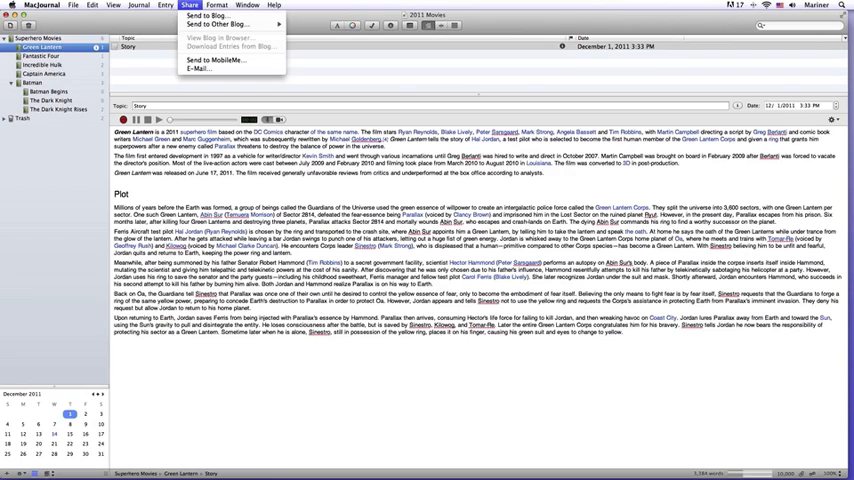
mouse_move(198, 68)
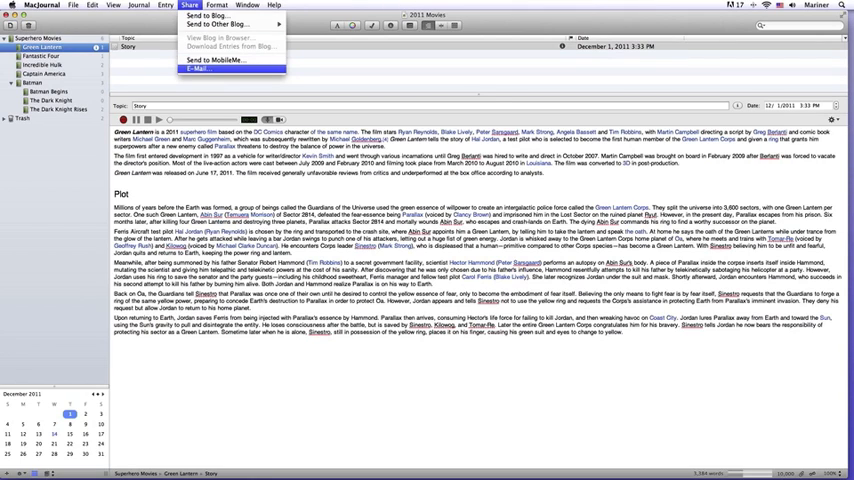